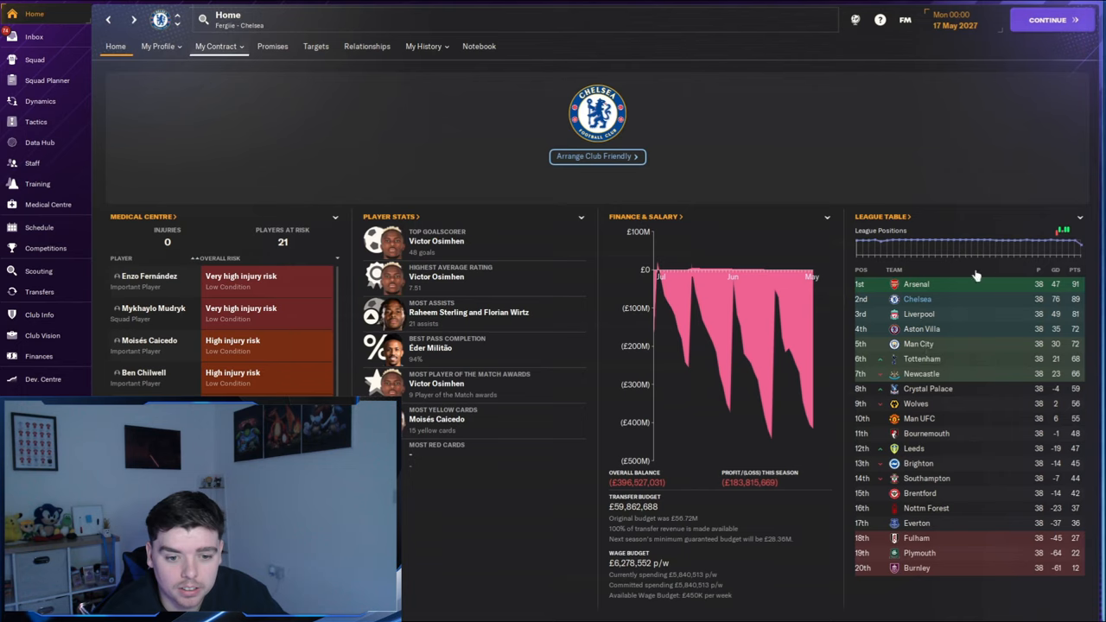
pyautogui.moveTo(1056, 307)
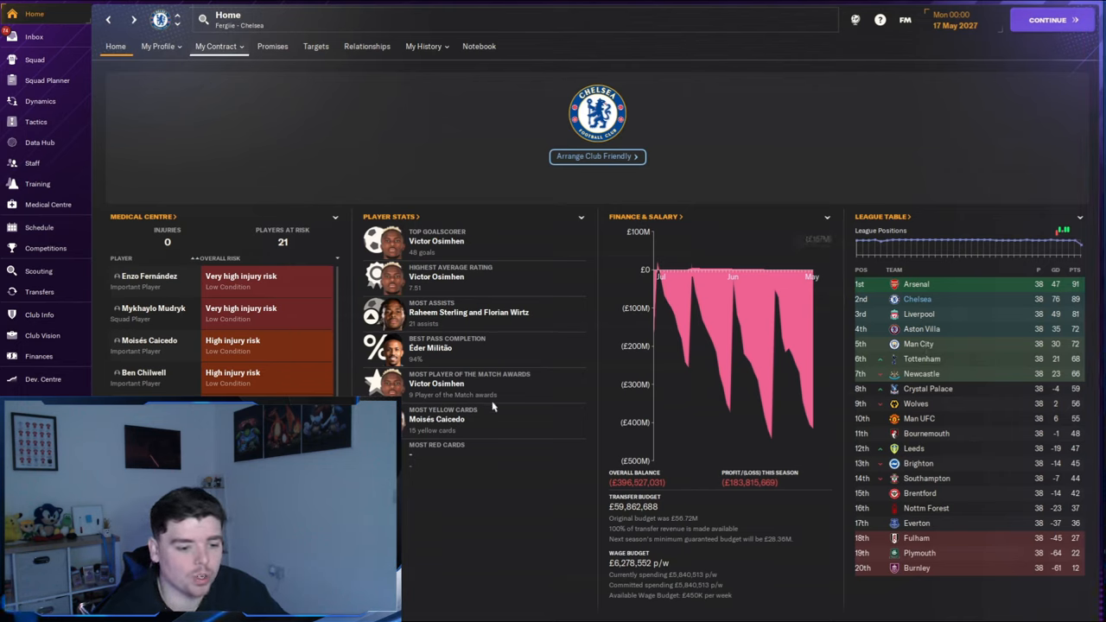
# Step: Go to Competitions and view the UEFA Champions League details with the final
pyautogui.click(45, 248)
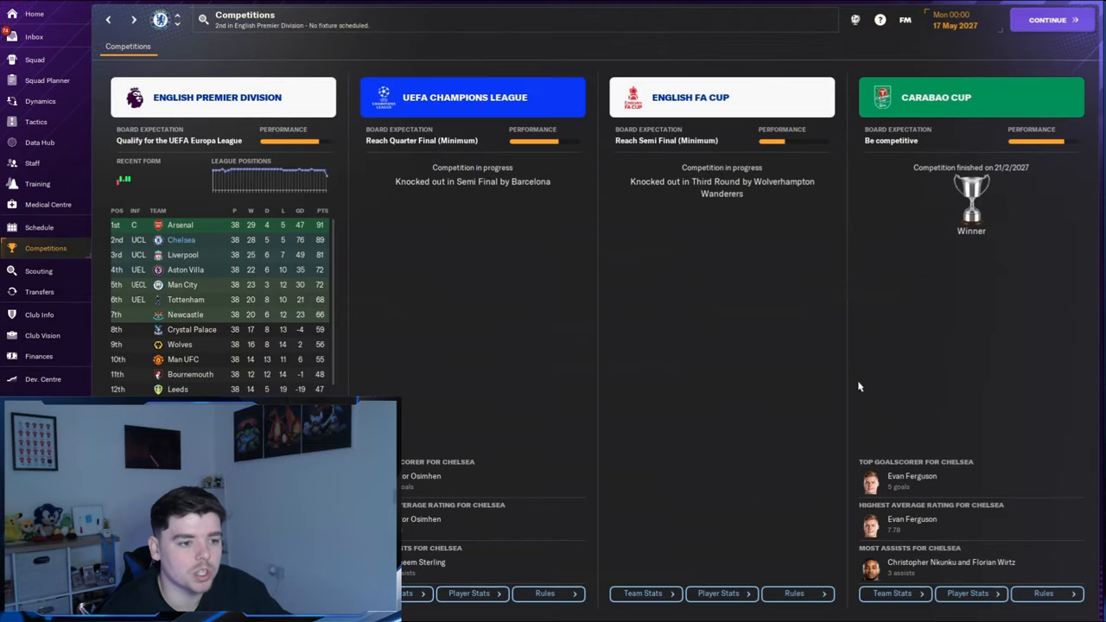
pyautogui.moveTo(443, 134)
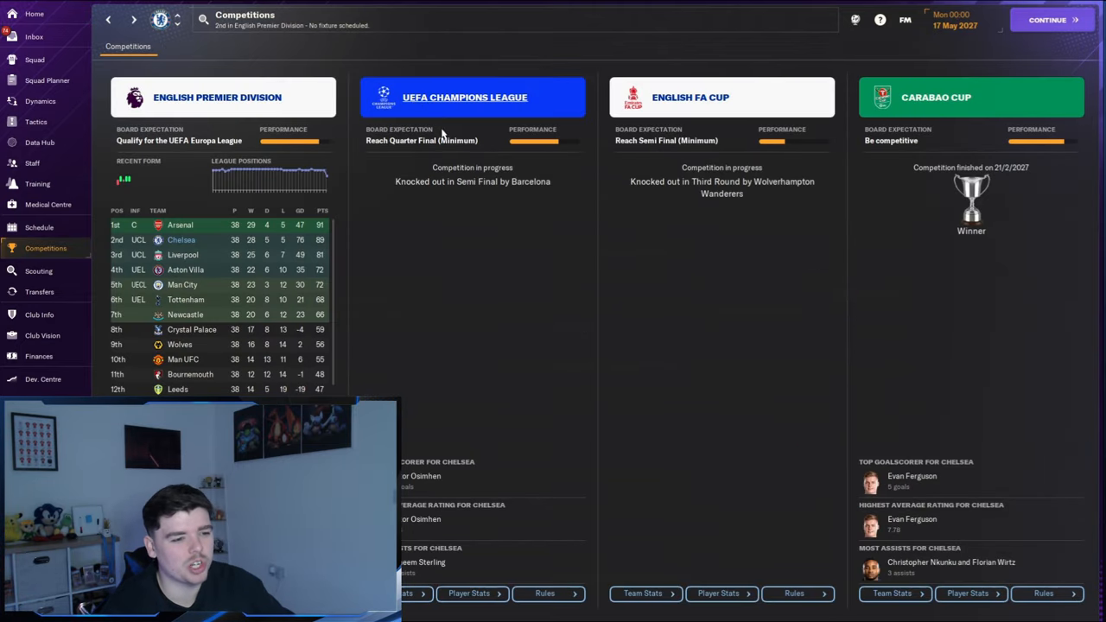
pyautogui.moveTo(501, 188)
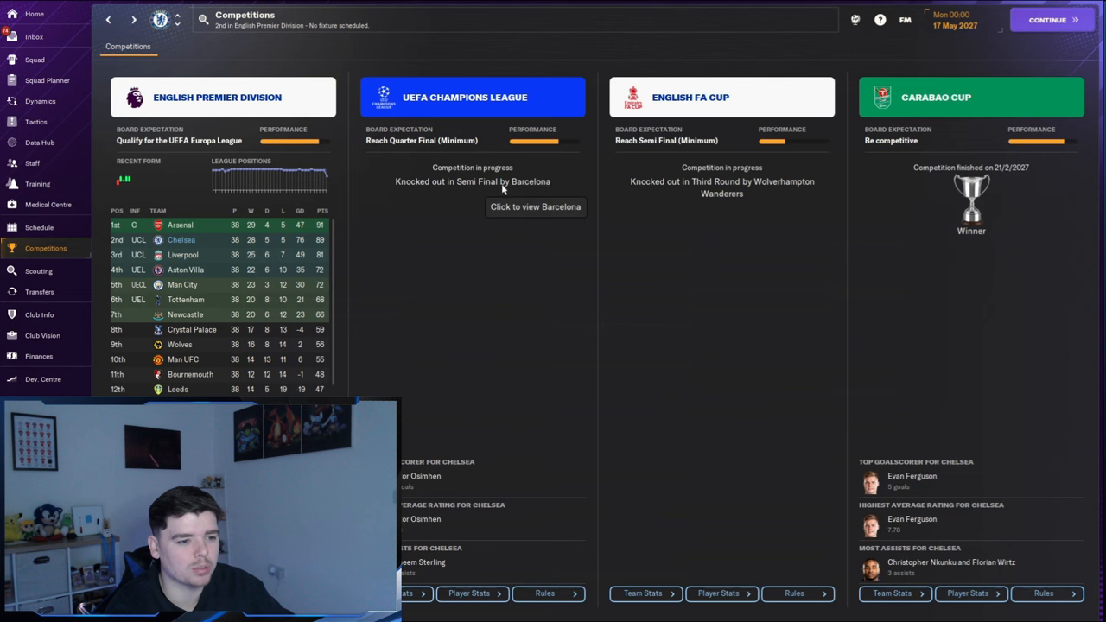
pyautogui.click(472, 96)
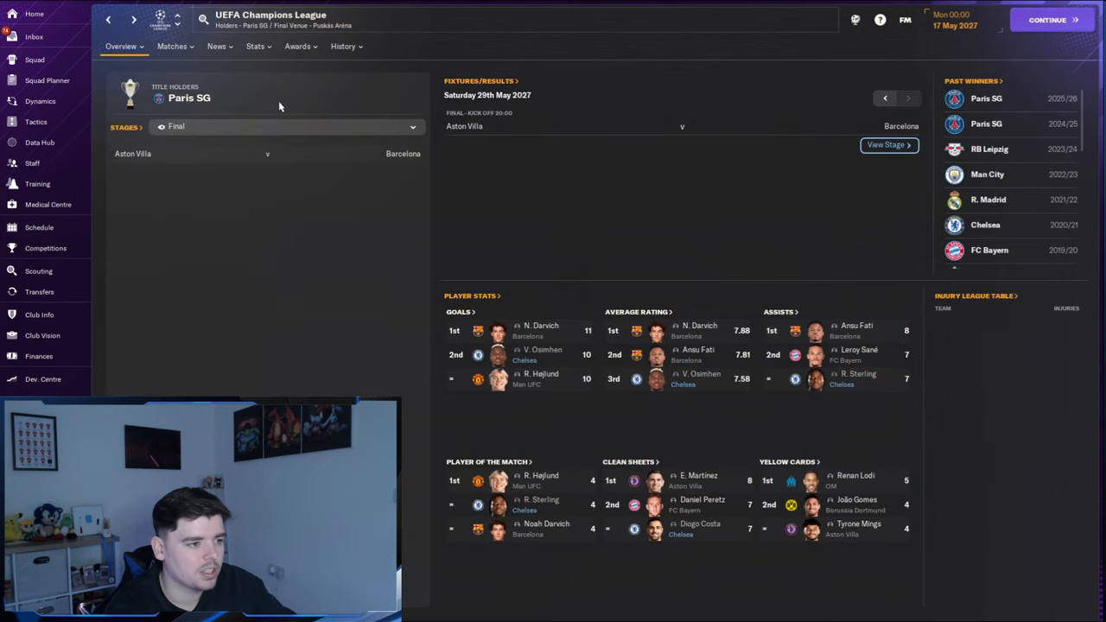
pyautogui.moveTo(166, 164)
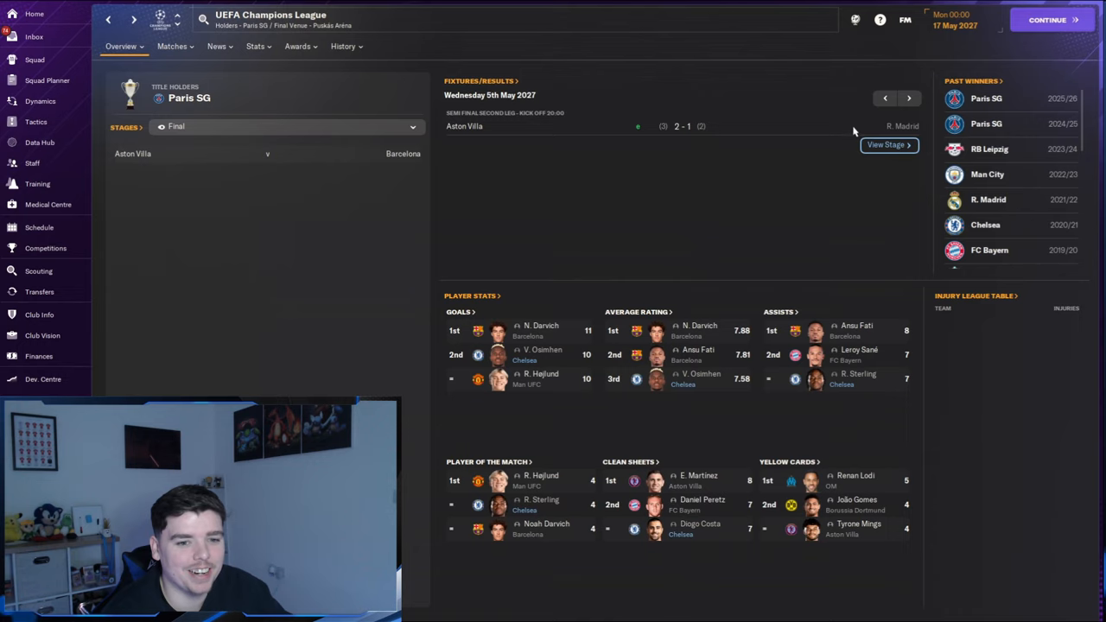
# Step: View Chelsea's 3-0 semi-final loss to Barcelona, then head to the full Premier League table
pyautogui.click(885, 96)
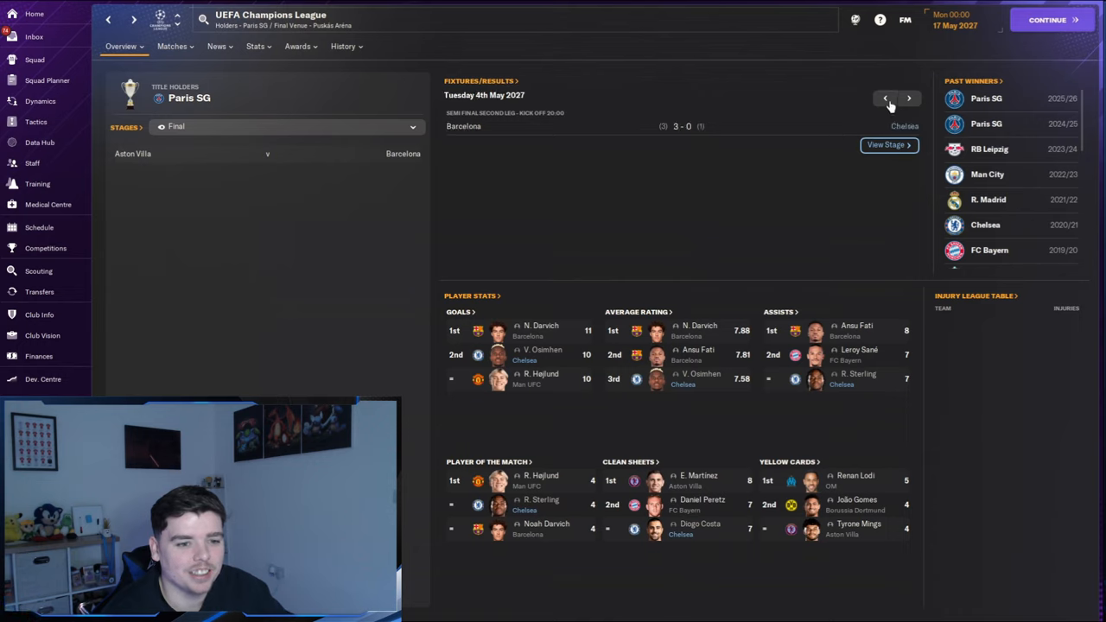
pyautogui.moveTo(705, 130)
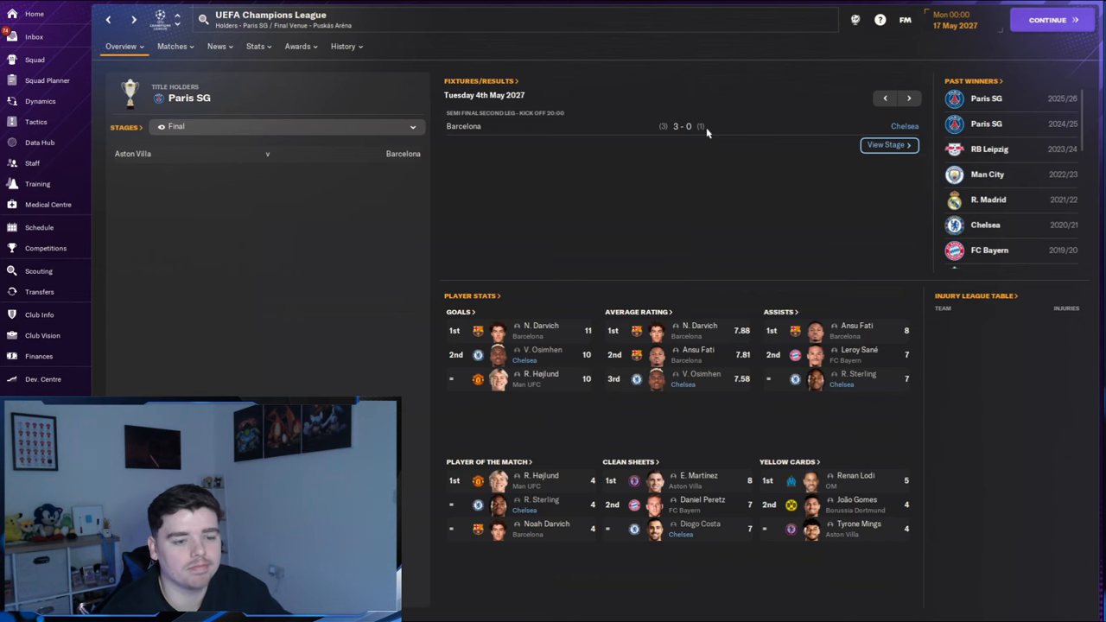
pyautogui.moveTo(703, 134)
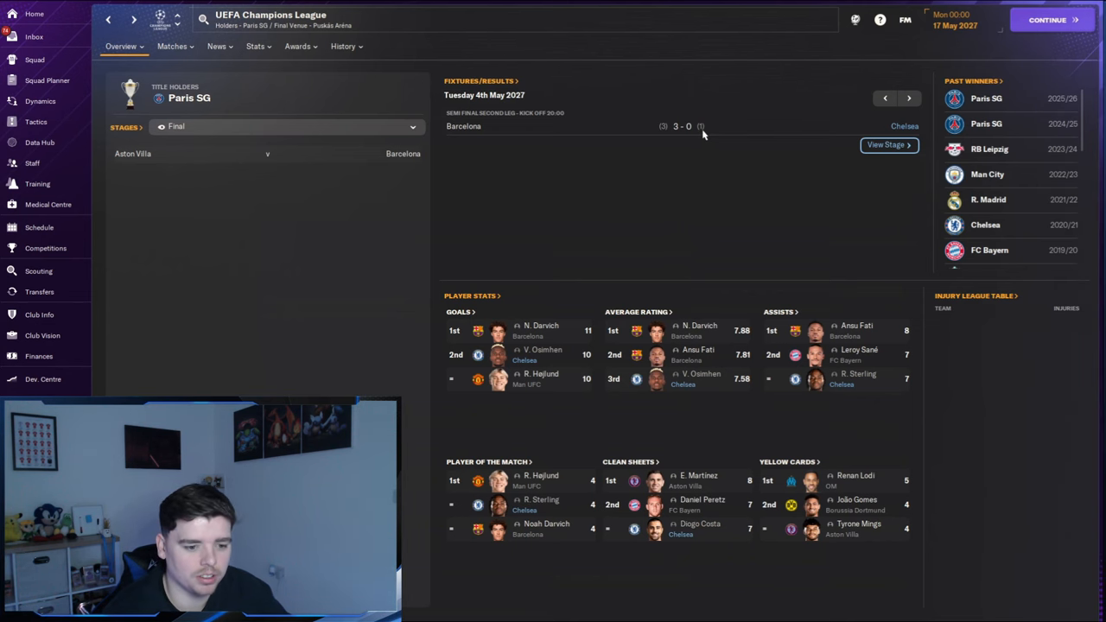
pyautogui.click(45, 249)
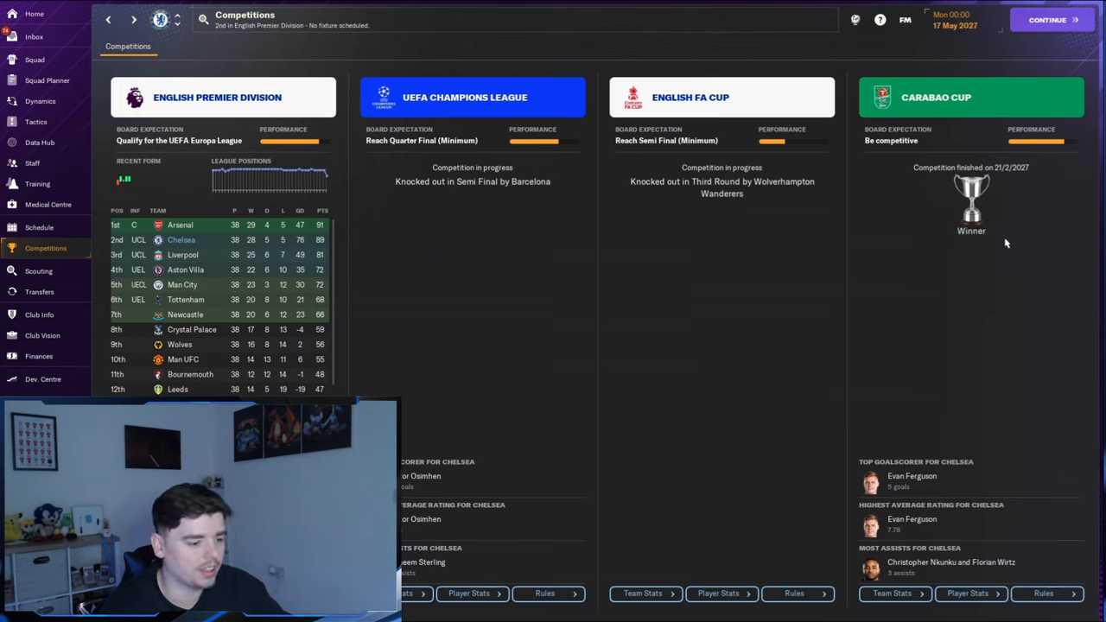
pyautogui.moveTo(638, 240)
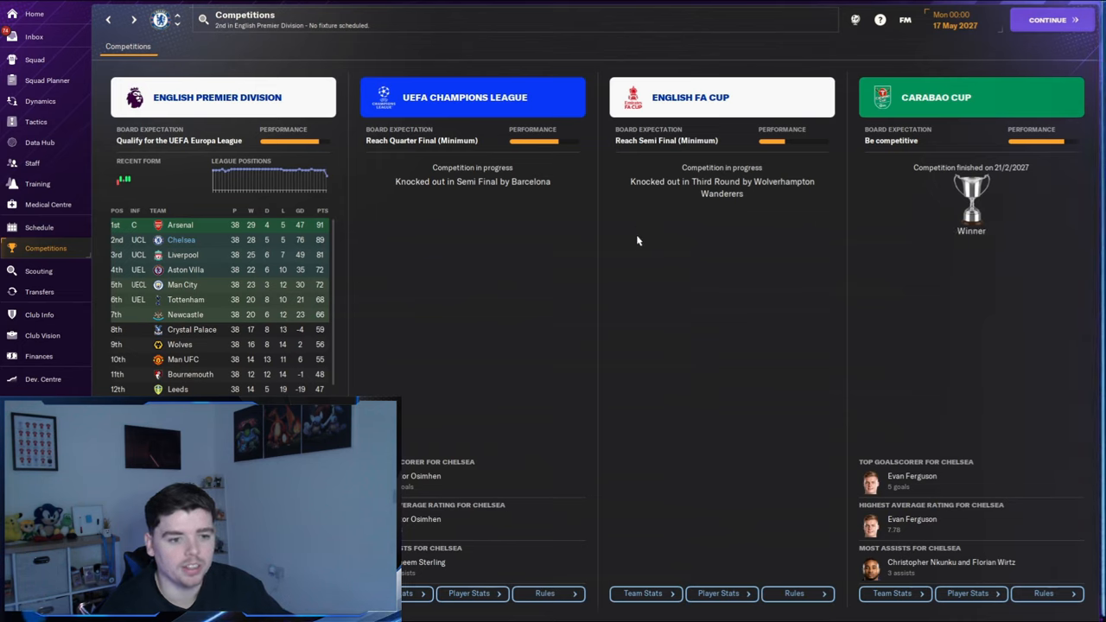
pyautogui.moveTo(707, 183)
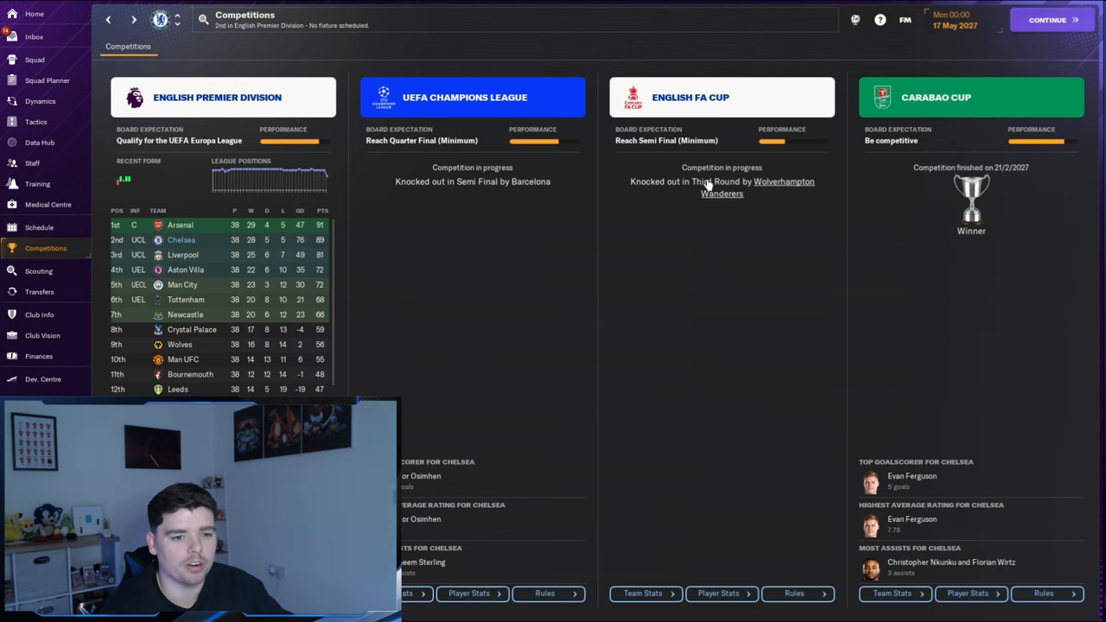
pyautogui.click(218, 97)
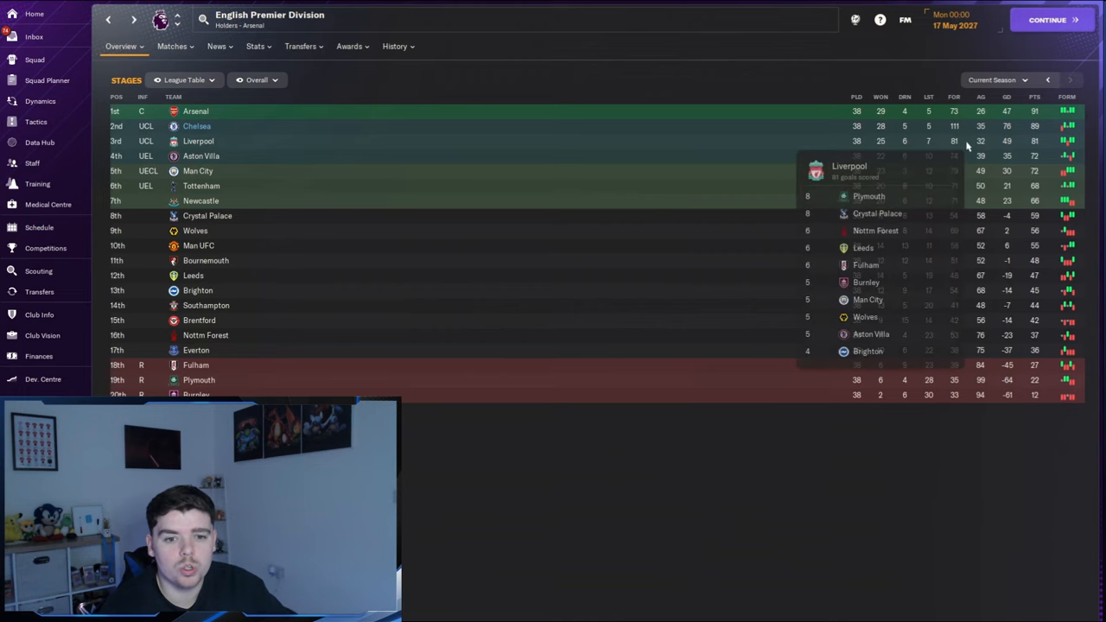
pyautogui.moveTo(954, 126)
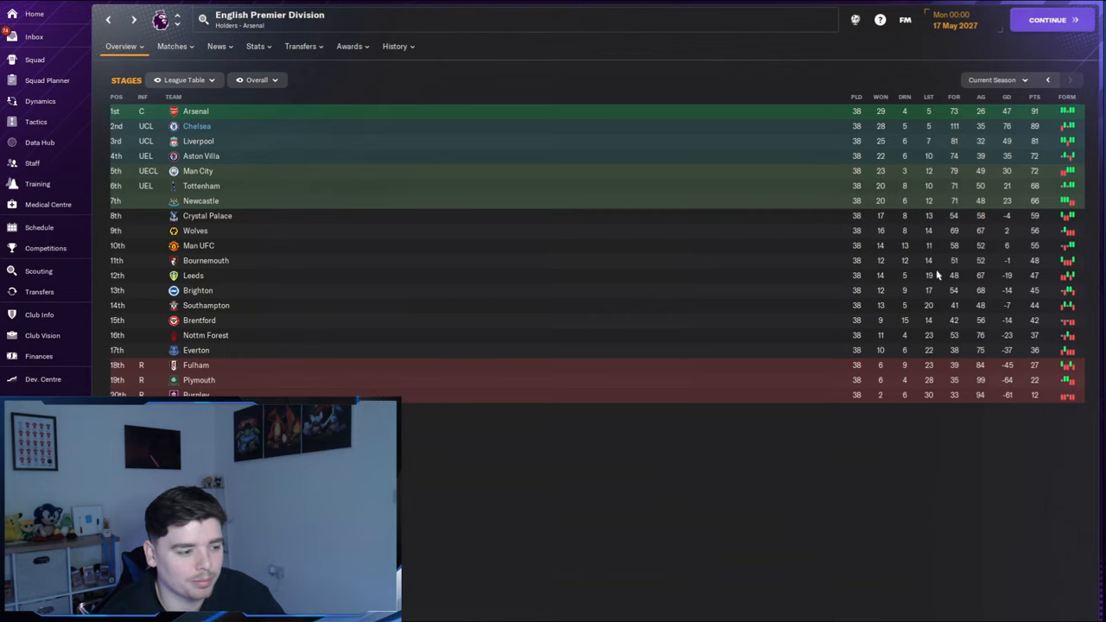
pyautogui.moveTo(981, 126)
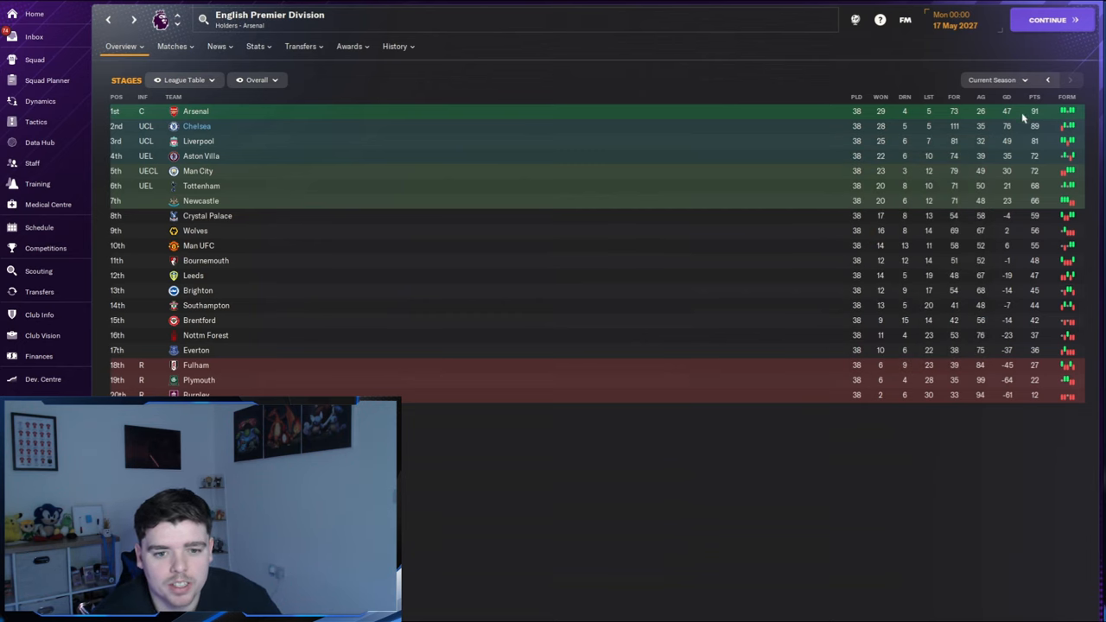
pyautogui.moveTo(1048, 139)
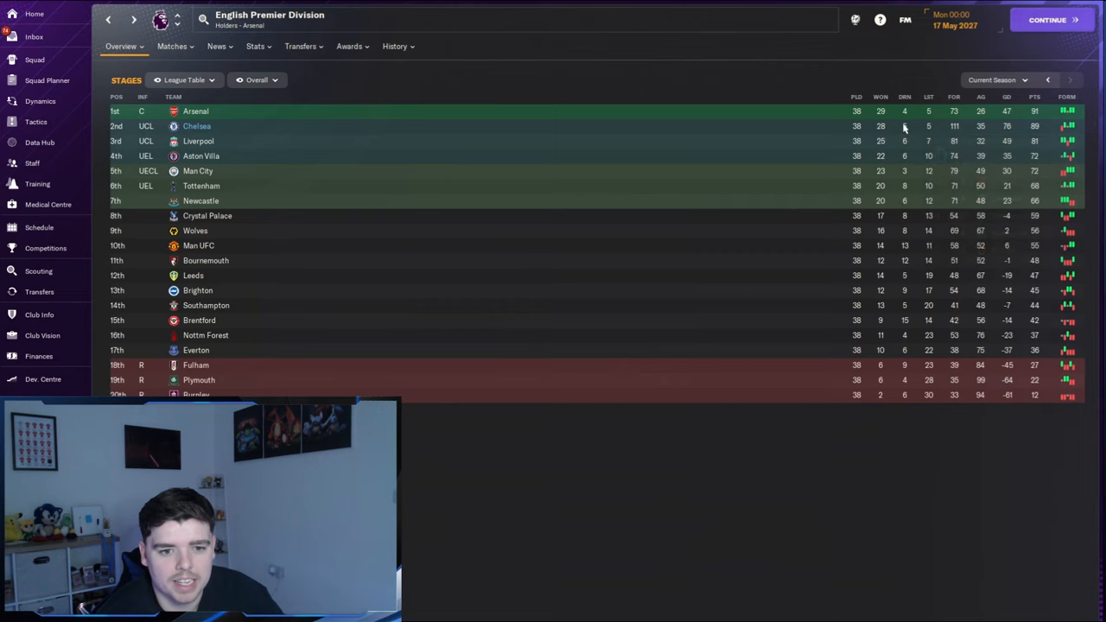
pyautogui.moveTo(906, 126)
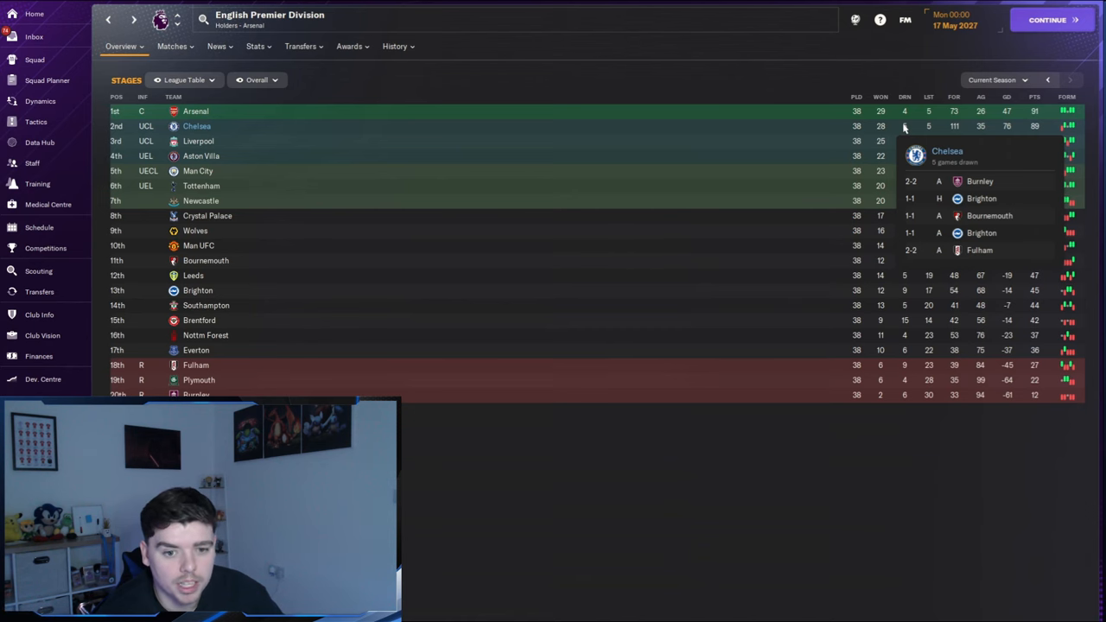
# Step: Leave the final league table and go to the Chelsea squad list
pyautogui.click(35, 59)
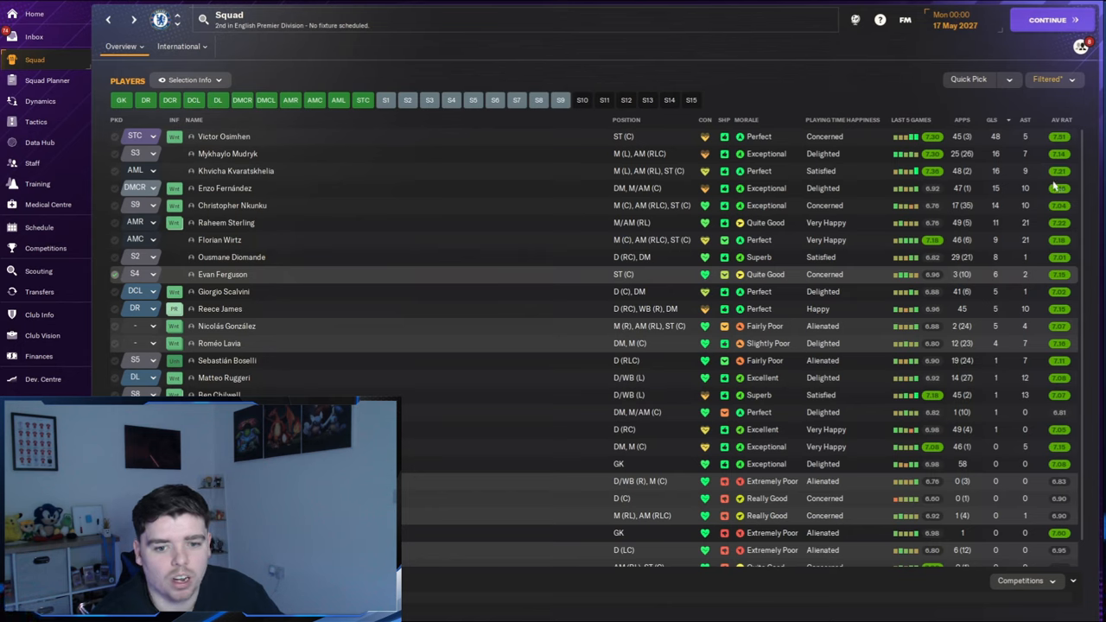
pyautogui.moveTo(300, 181)
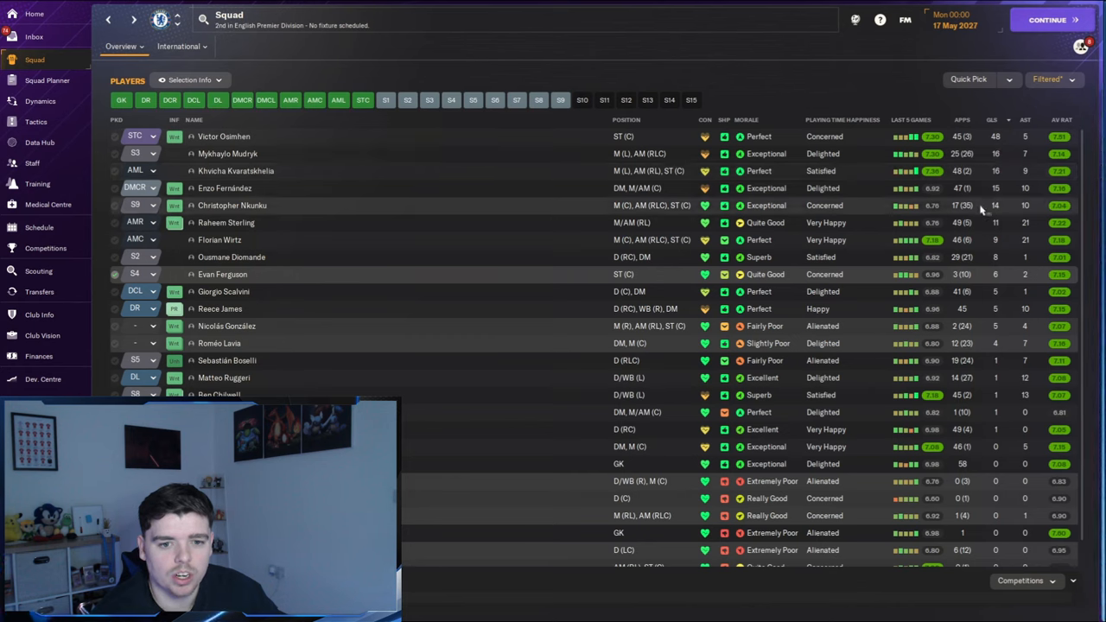
pyautogui.moveTo(231, 206)
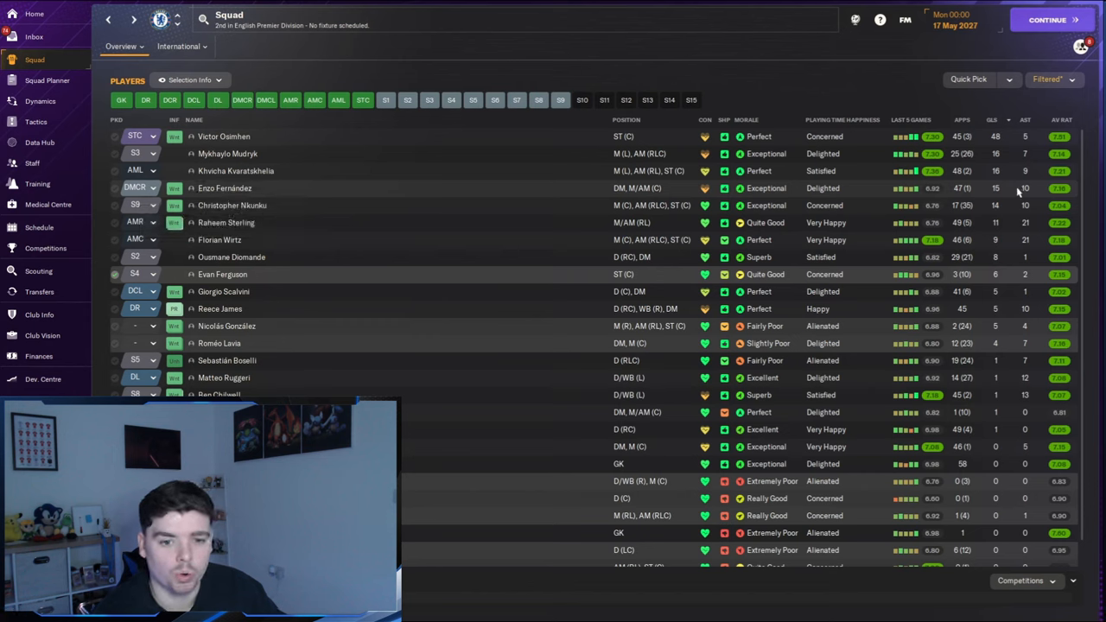
pyautogui.moveTo(1056, 342)
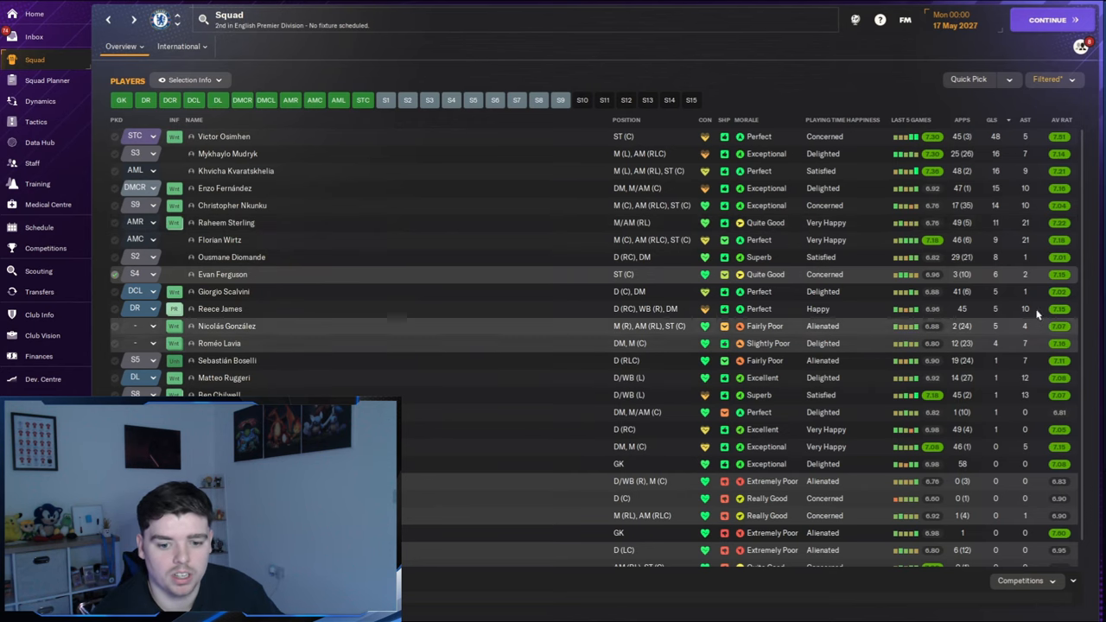
pyautogui.moveTo(231, 255)
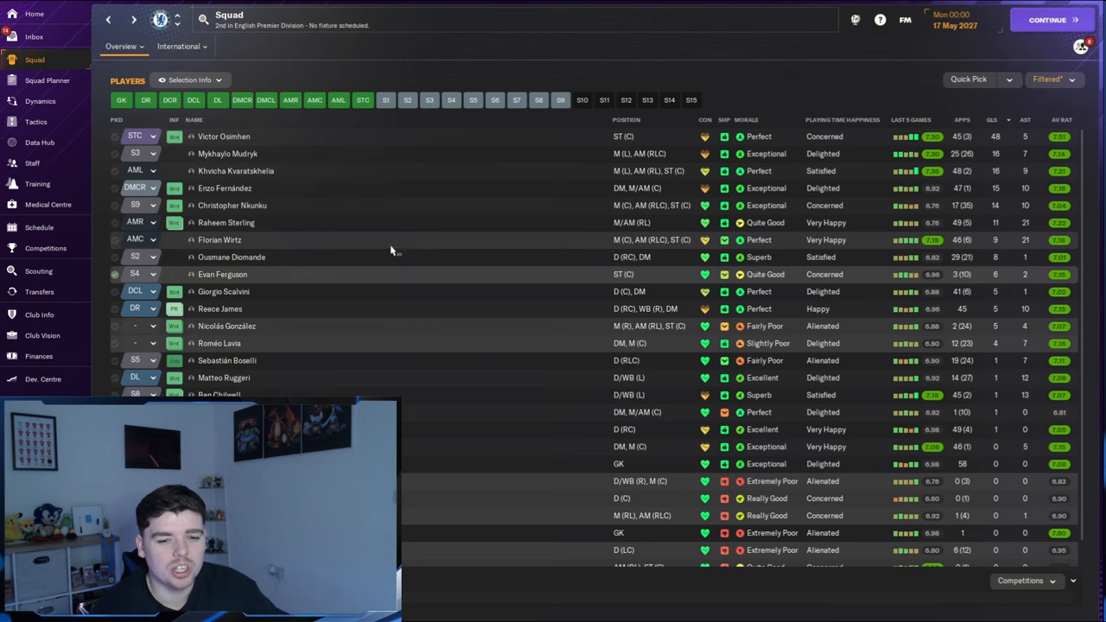
# Step: From the squad stats list, go to Evan Ferguson's player profile
pyautogui.click(221, 273)
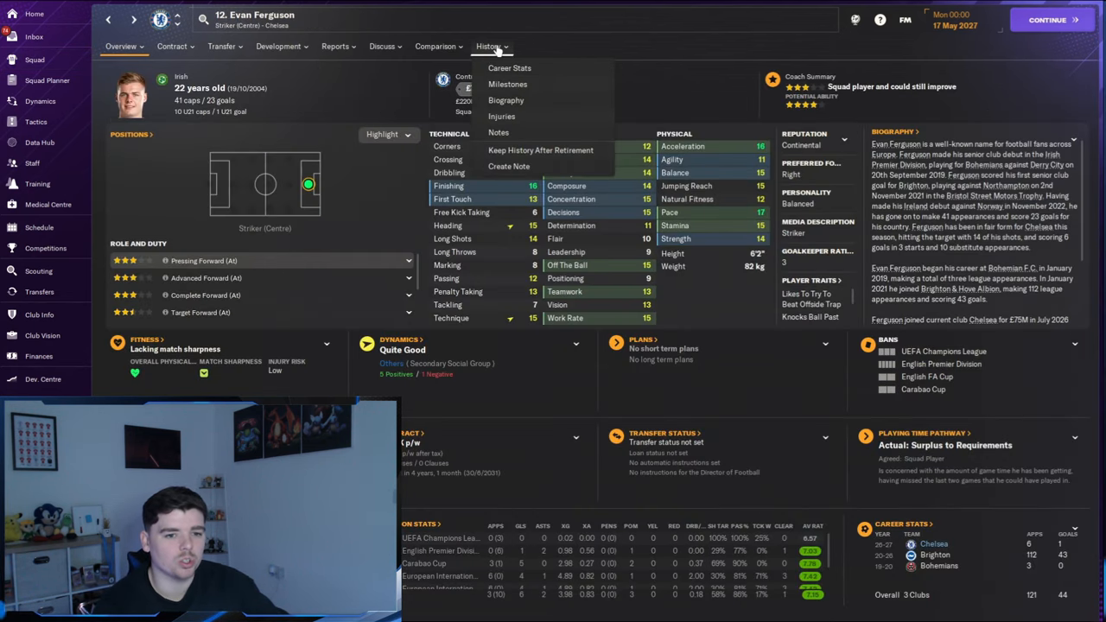
pyautogui.moveTo(509, 68)
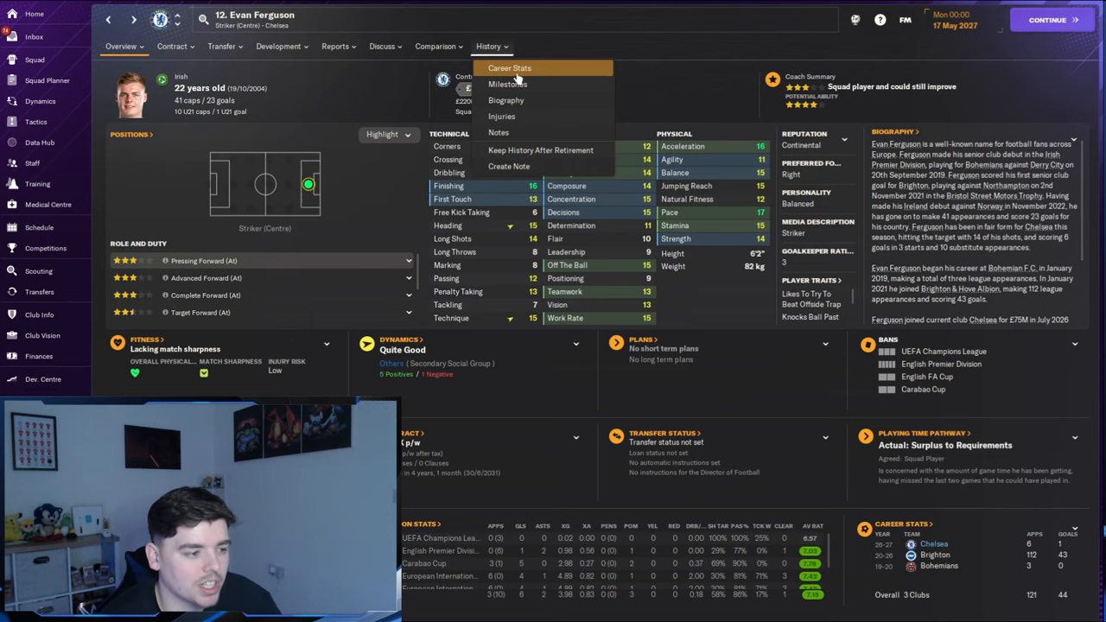
# Step: View Evan Ferguson's injury history, then return to the squad list
pyautogui.click(501, 116)
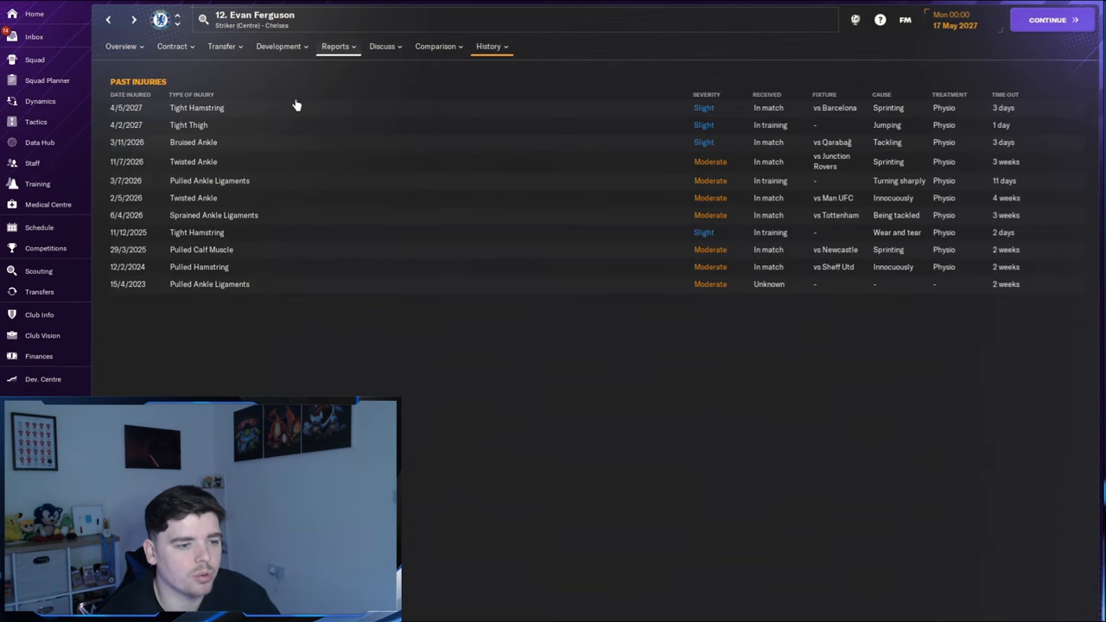
pyautogui.click(111, 21)
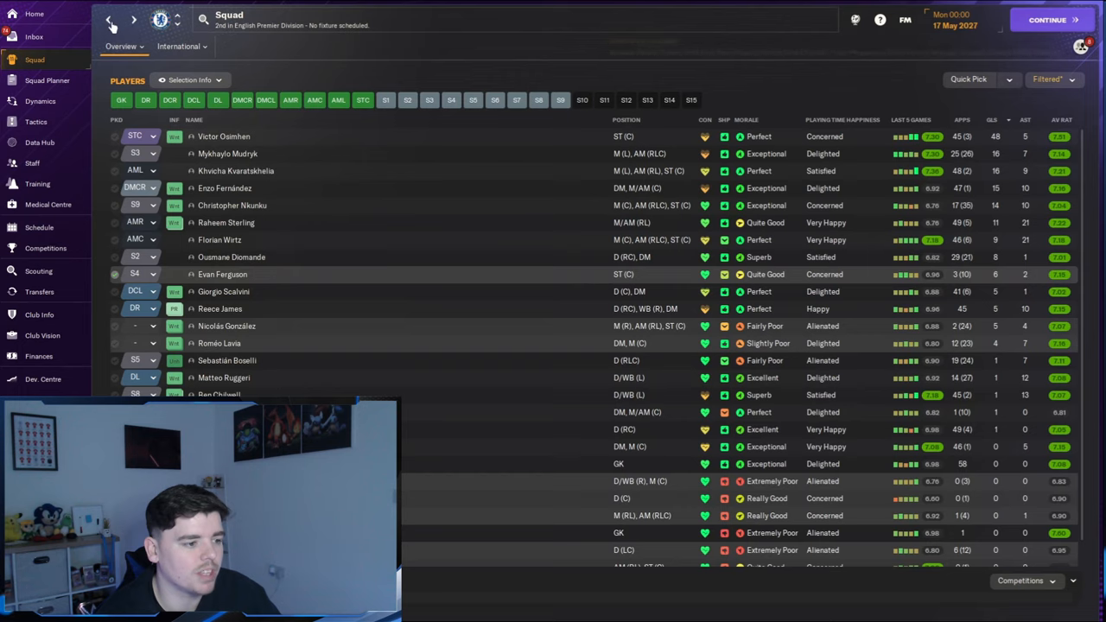